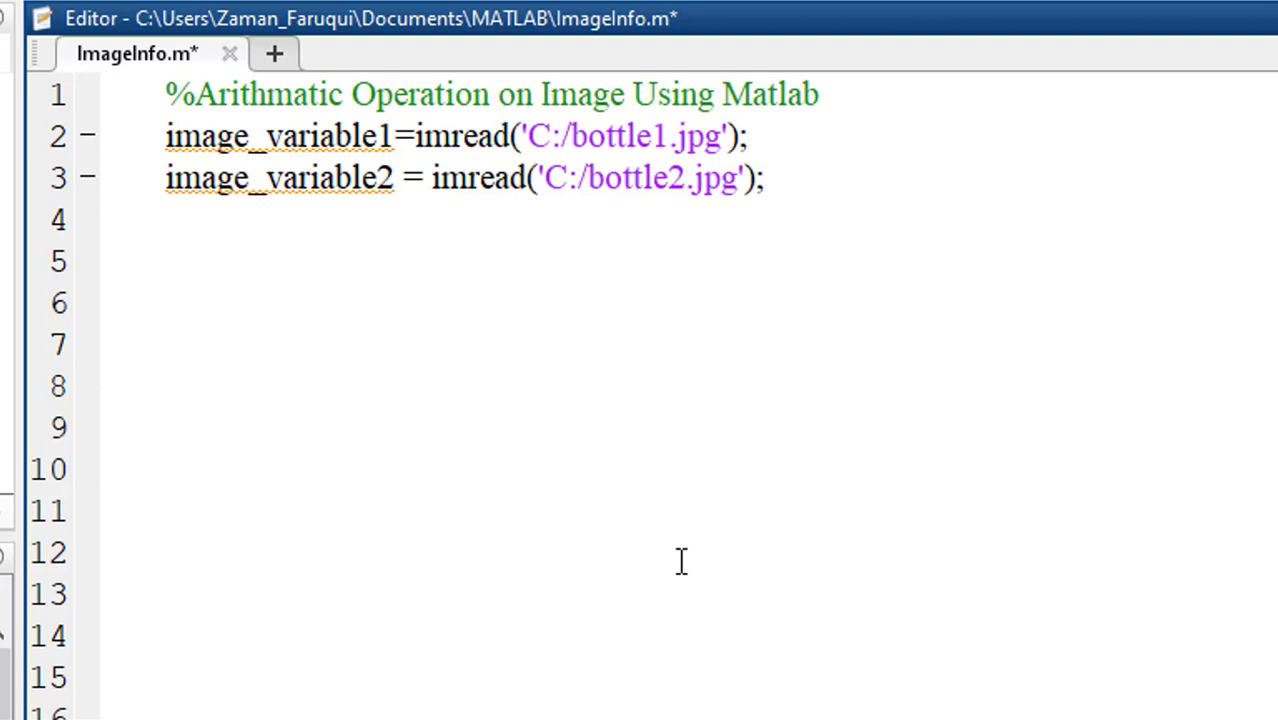
- Add the line subtracted_image = image_variable1-image_variable2; to the script
{"action": "type", "text": "subtracted_image = image_variable1-image_variable2;"}
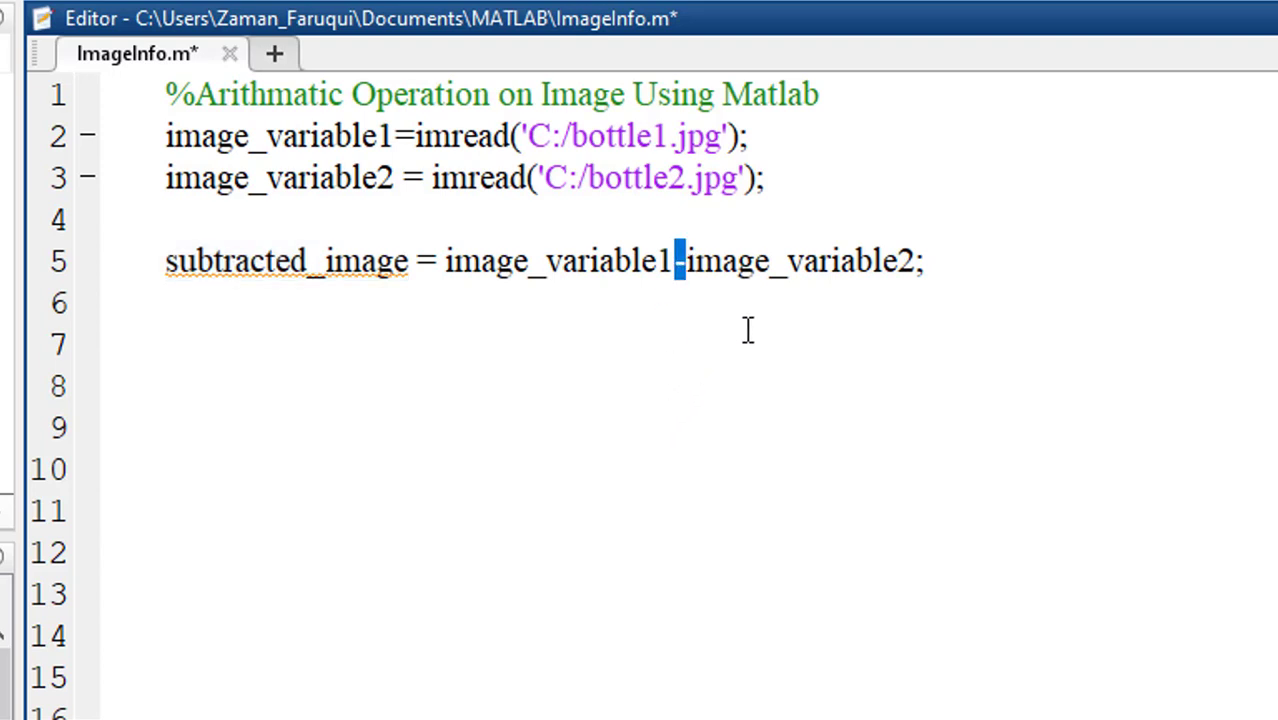
{"action": "double_click", "coordinate": [888, 260]}
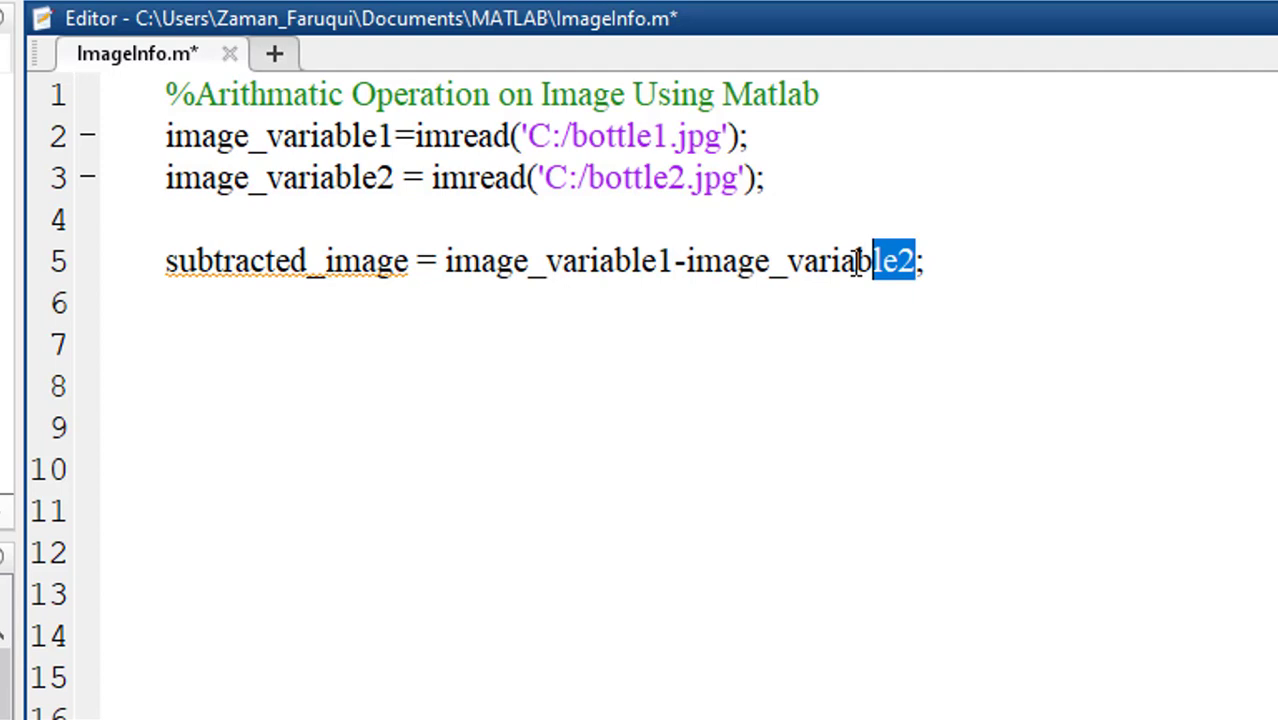
{"action": "double_click", "coordinate": [600, 260]}
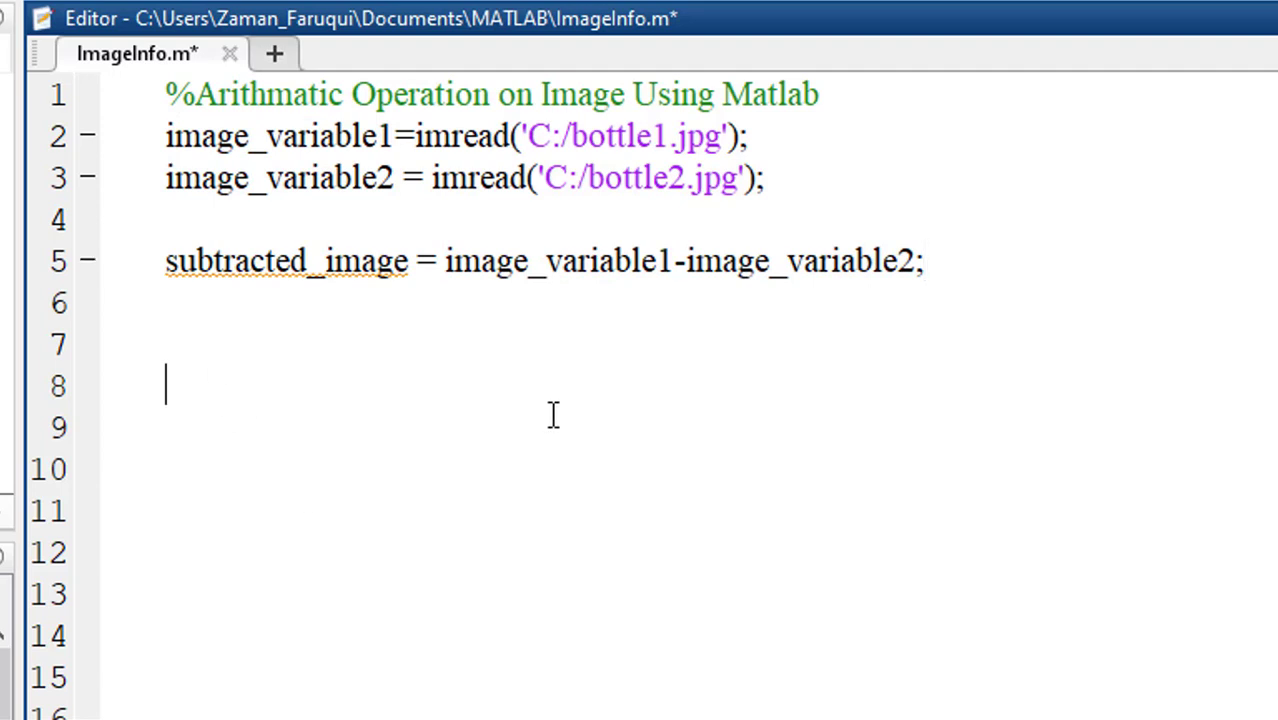
- Add subplot(1,3,1), imshow(image_variable1); title('First Image'); to display the first image
{"action": "type", "text": "subplot(1,3,1), imshow(image_variable1); title('First Image');"}
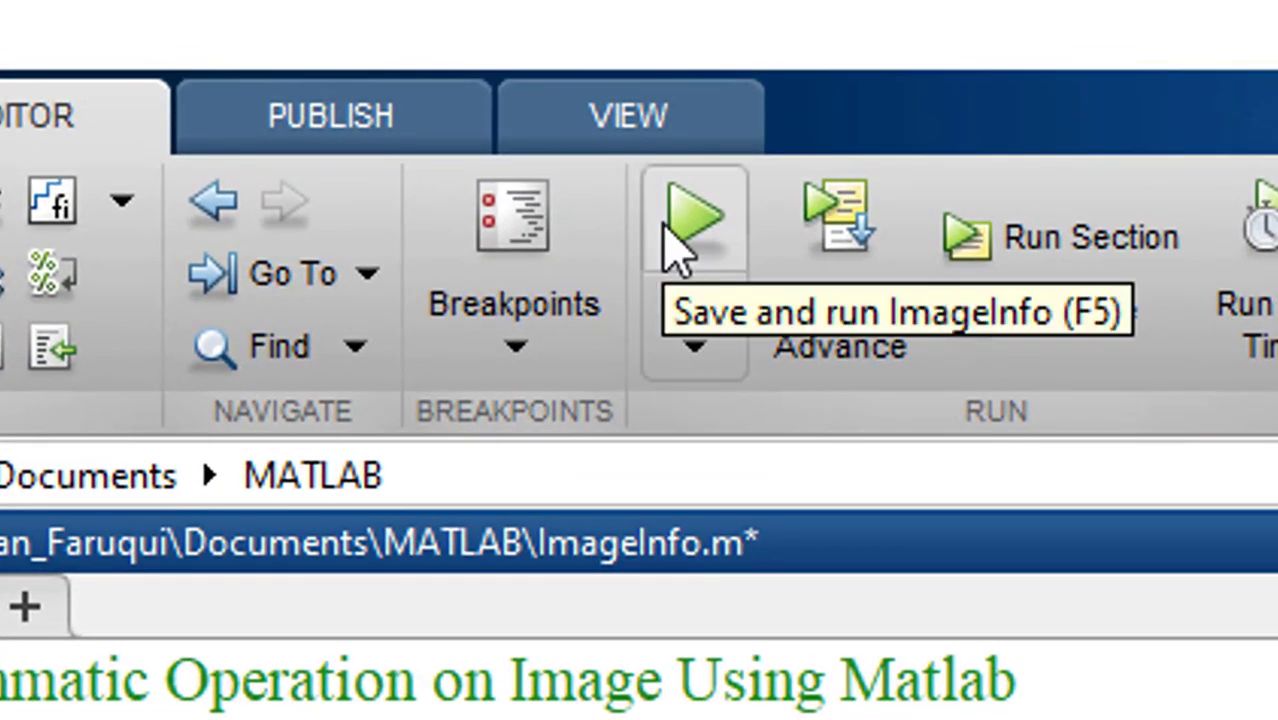
- Run ImageInfo so a figure shows the first, second and subtracted bottle images
{"action": "left_click", "coordinate": [694, 216]}
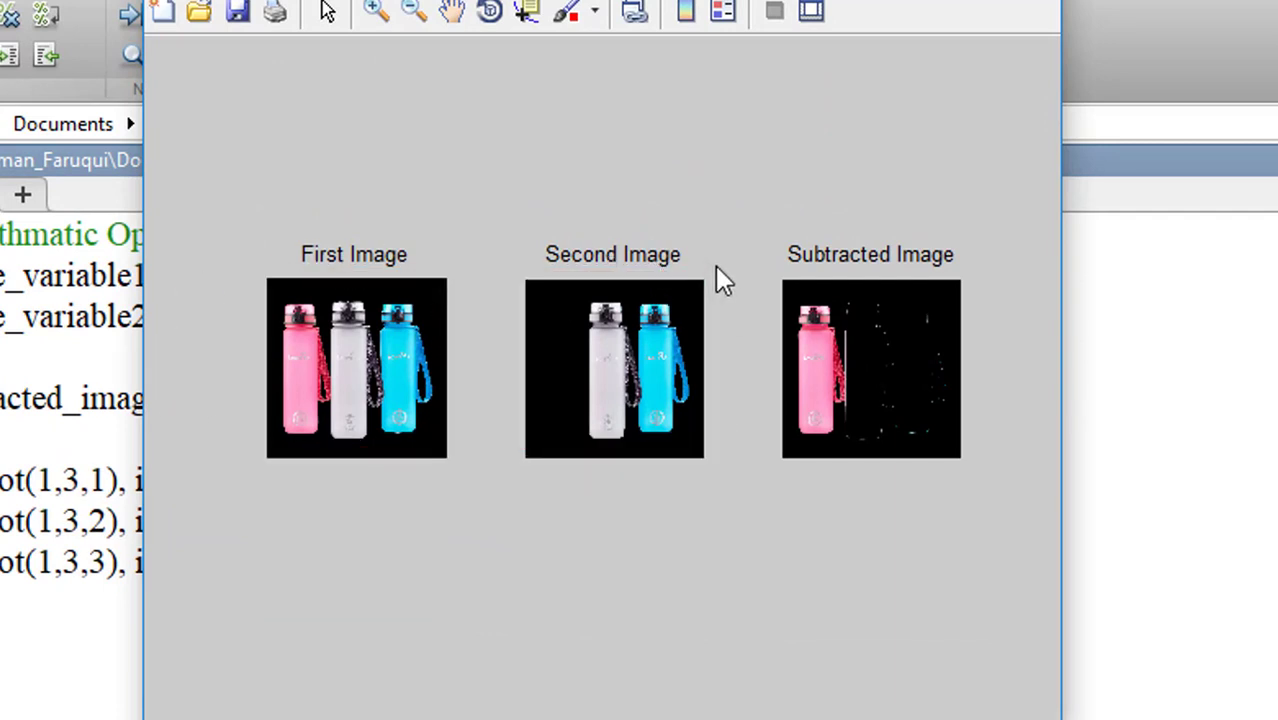
{"action": "mouse_move", "coordinate": [680, 336]}
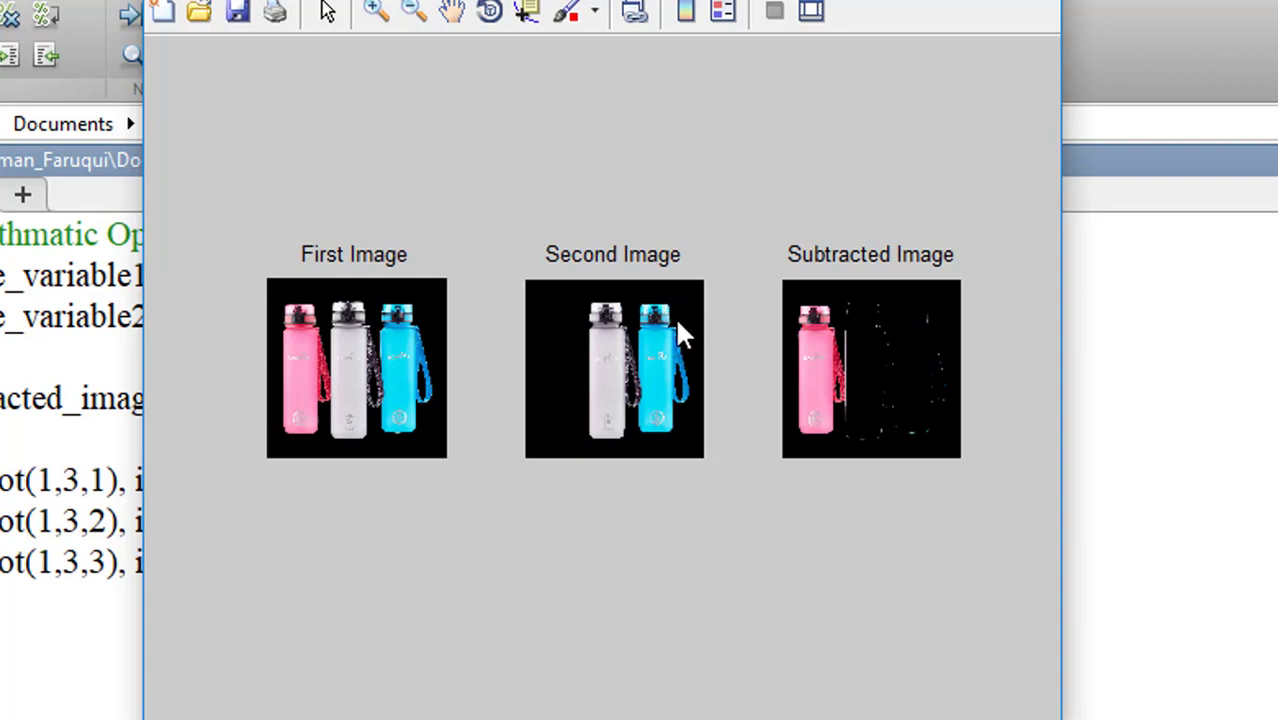
{"action": "mouse_move", "coordinate": [400, 384]}
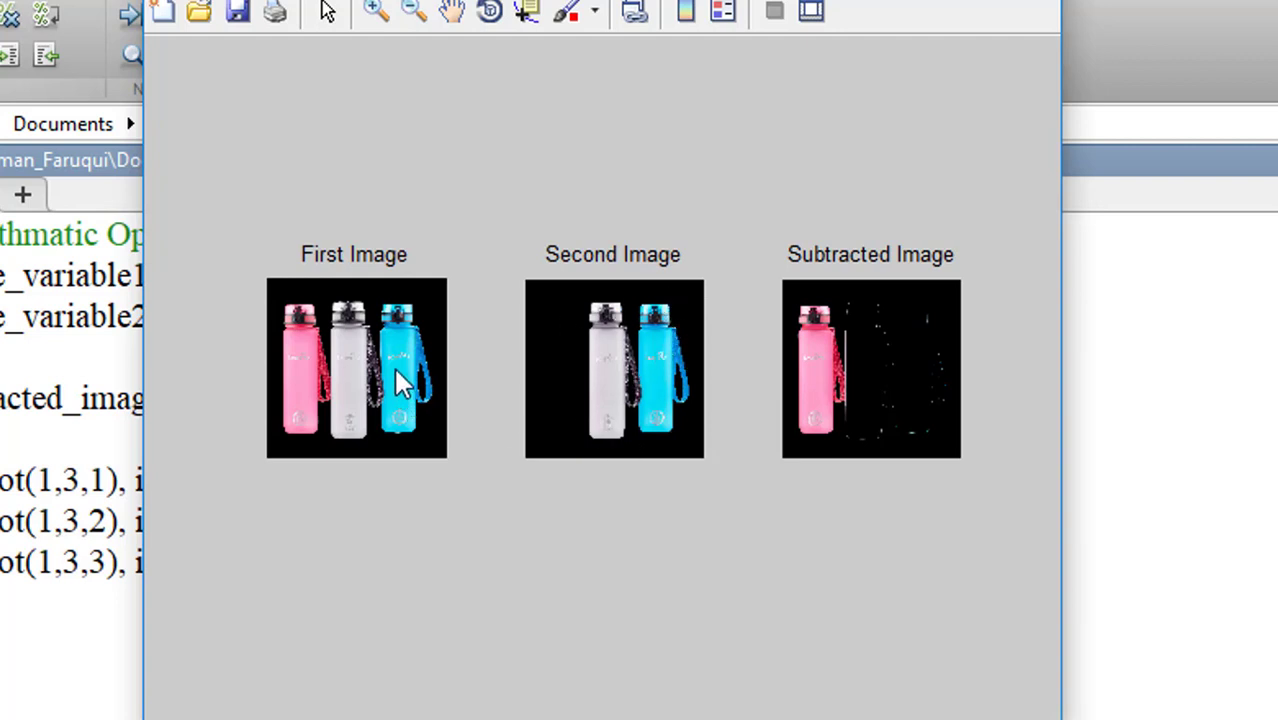
{"action": "mouse_move", "coordinate": [796, 248]}
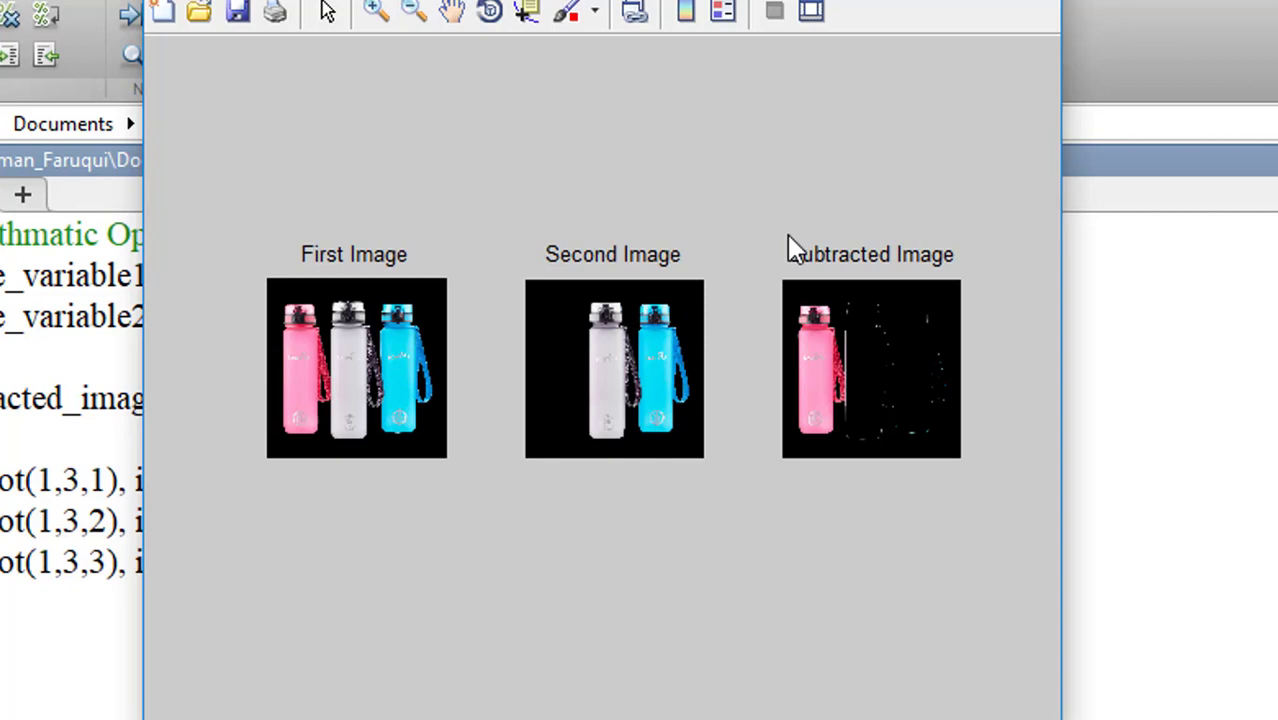